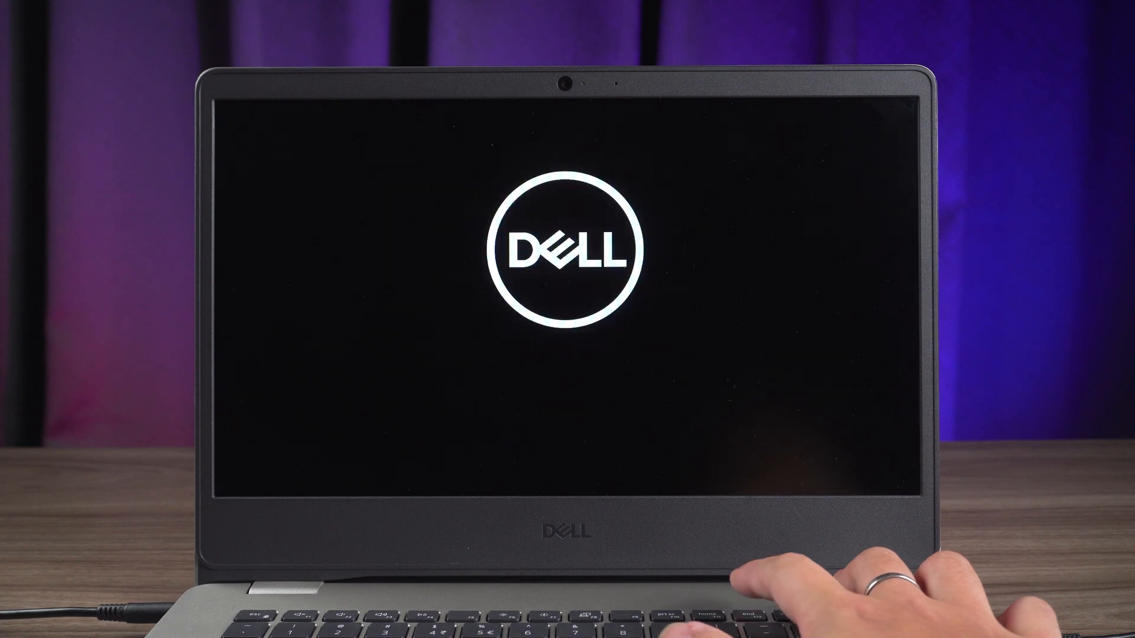
- Boot from the UEFI Kingston DataTraveler 3.0 USB and launch FixUWin's Automated repair
key(F12)
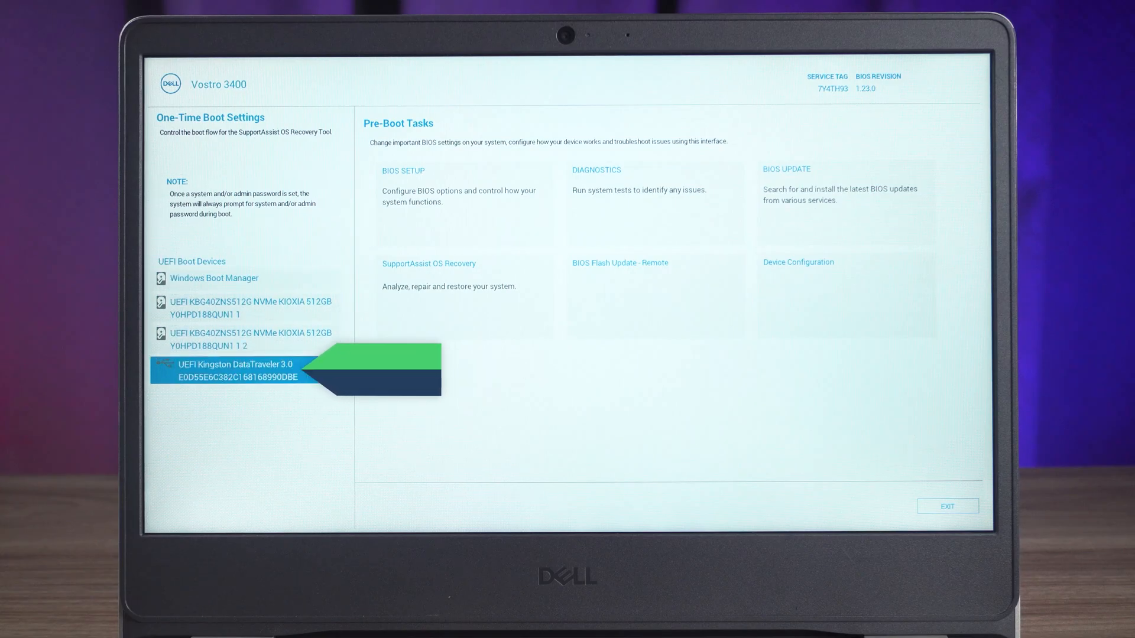
click(222, 370)
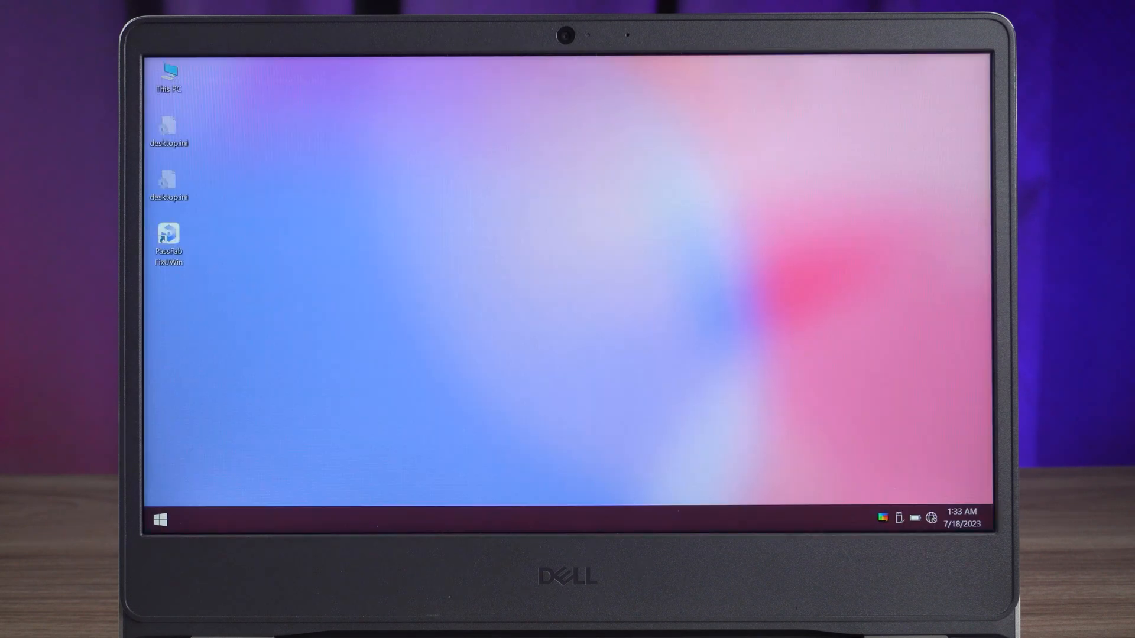
double_click(168, 236)
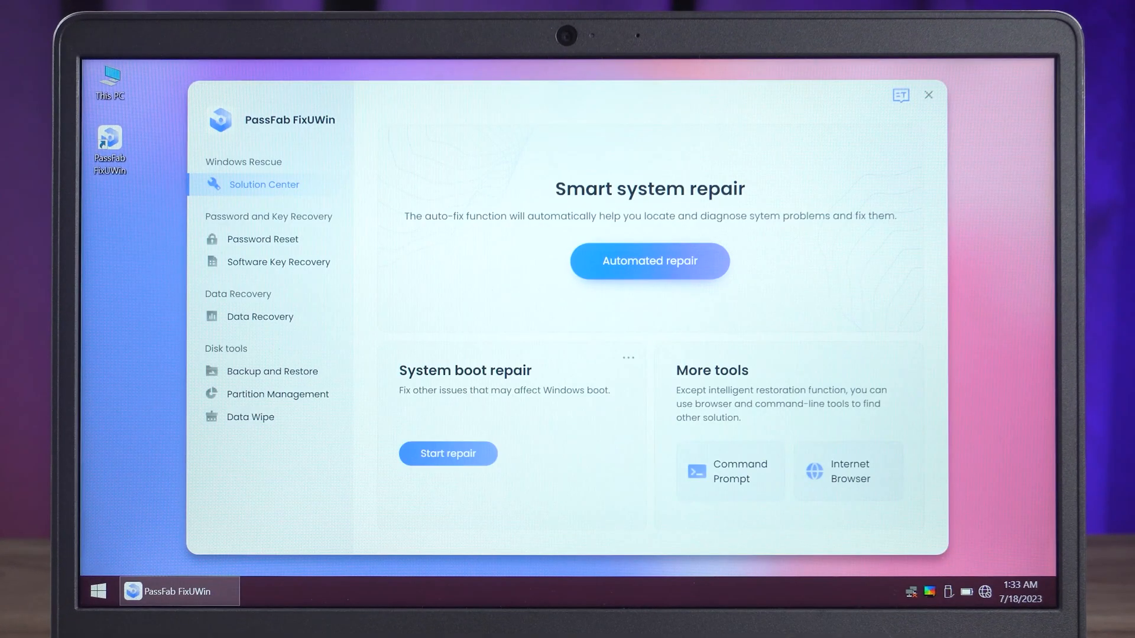
click(650, 261)
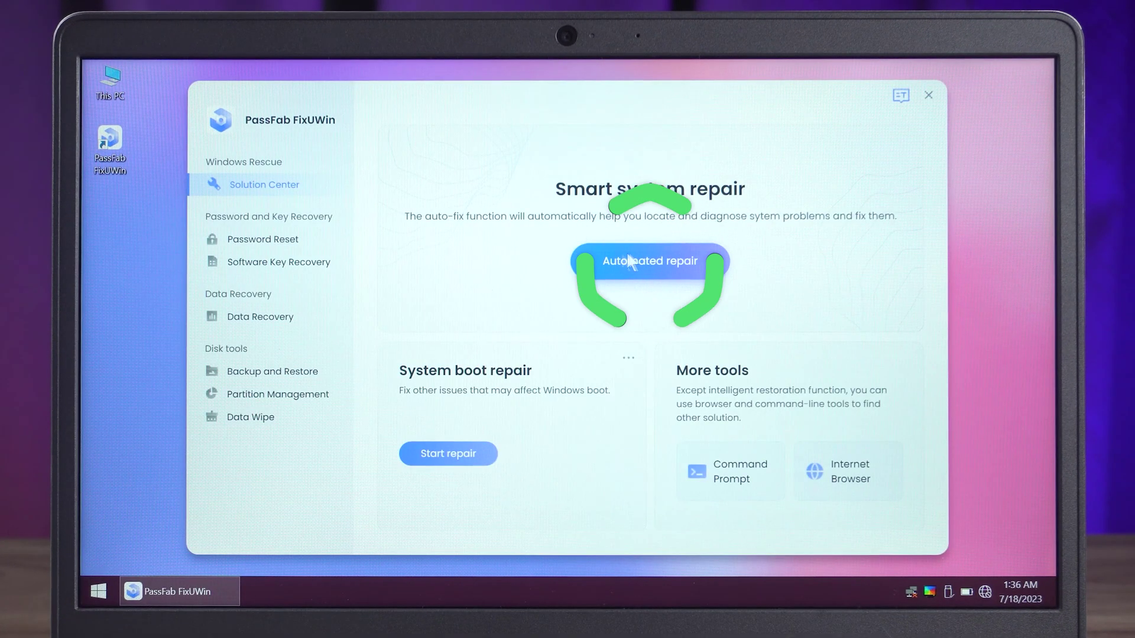
- Select the System (C:) partition and start the repair, which creates boot files
click(650, 261)
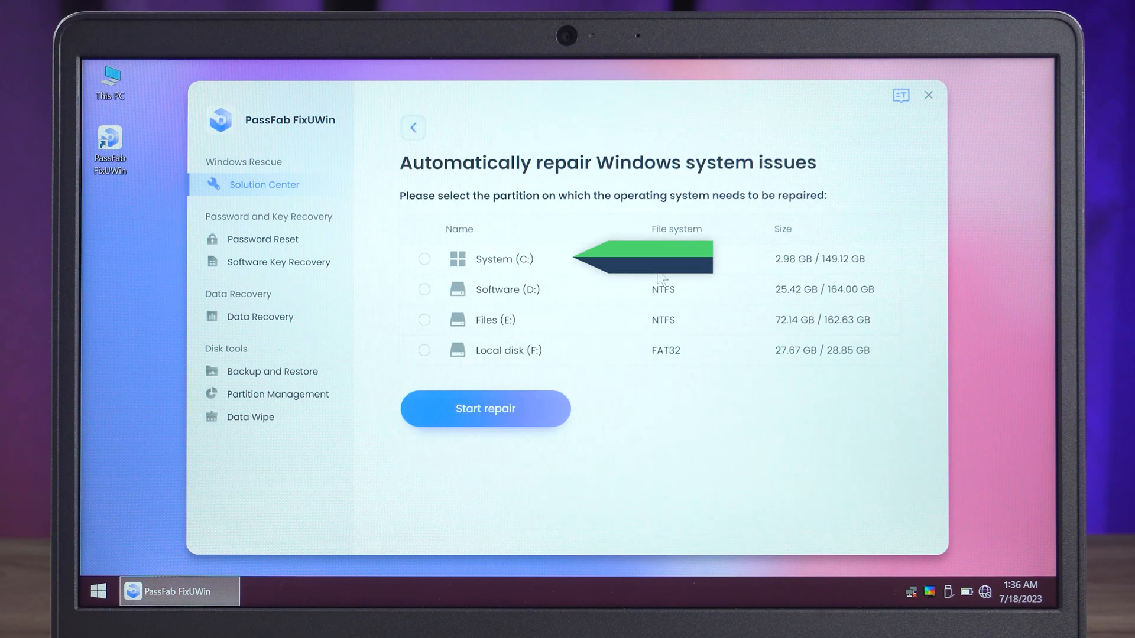
click(424, 259)
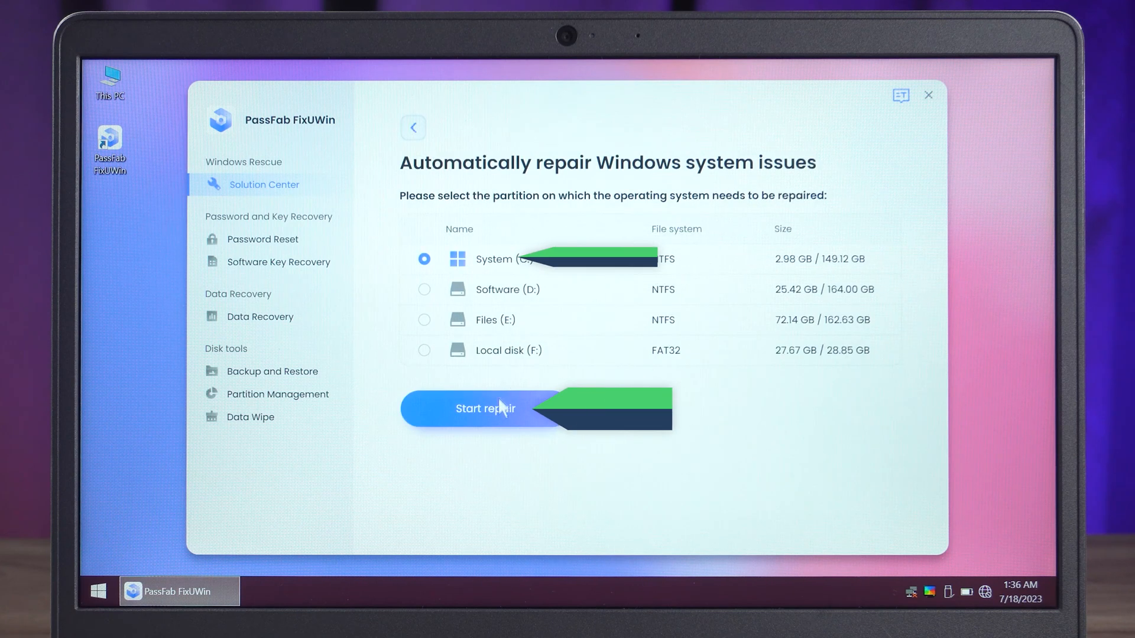
click(485, 408)
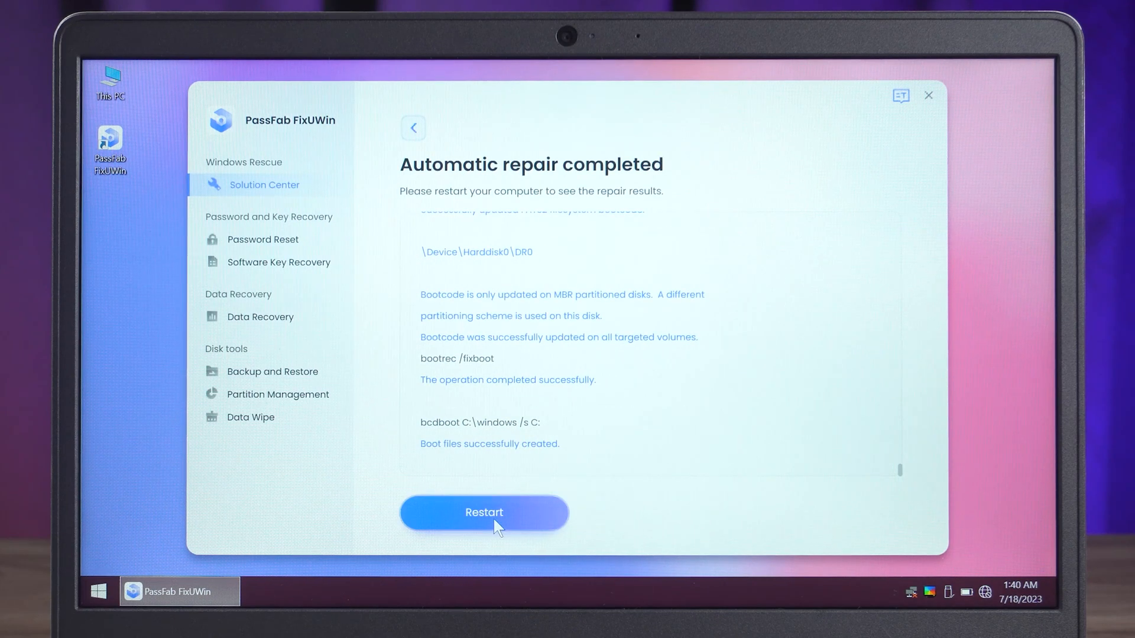
- Restart the computer from FixUWin and confirm the restart dialog
click(484, 513)
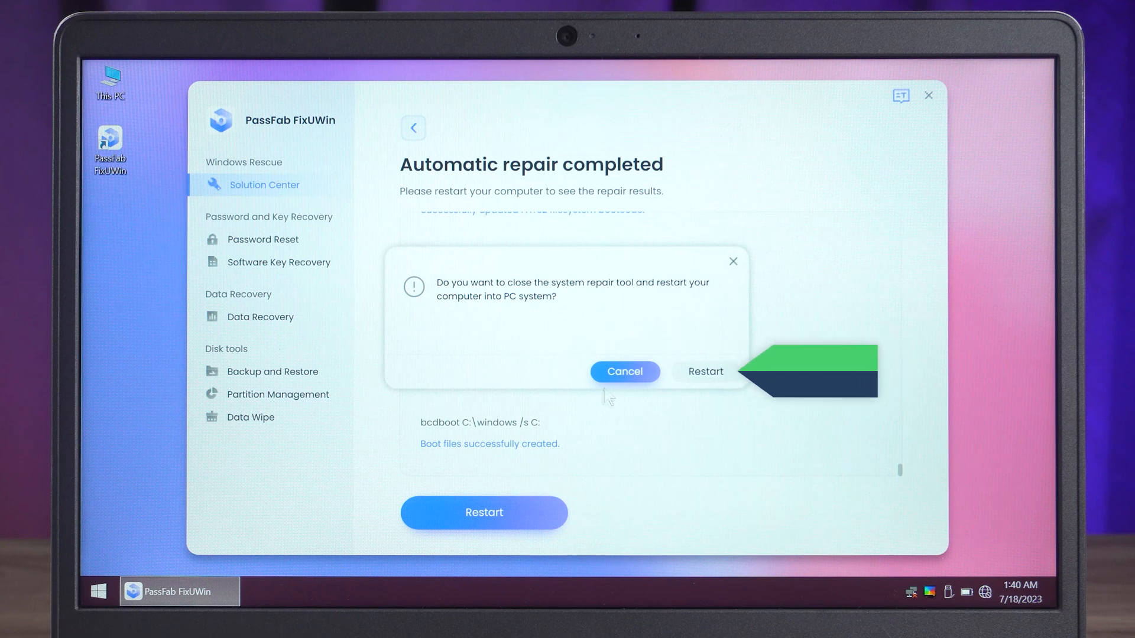
click(706, 371)
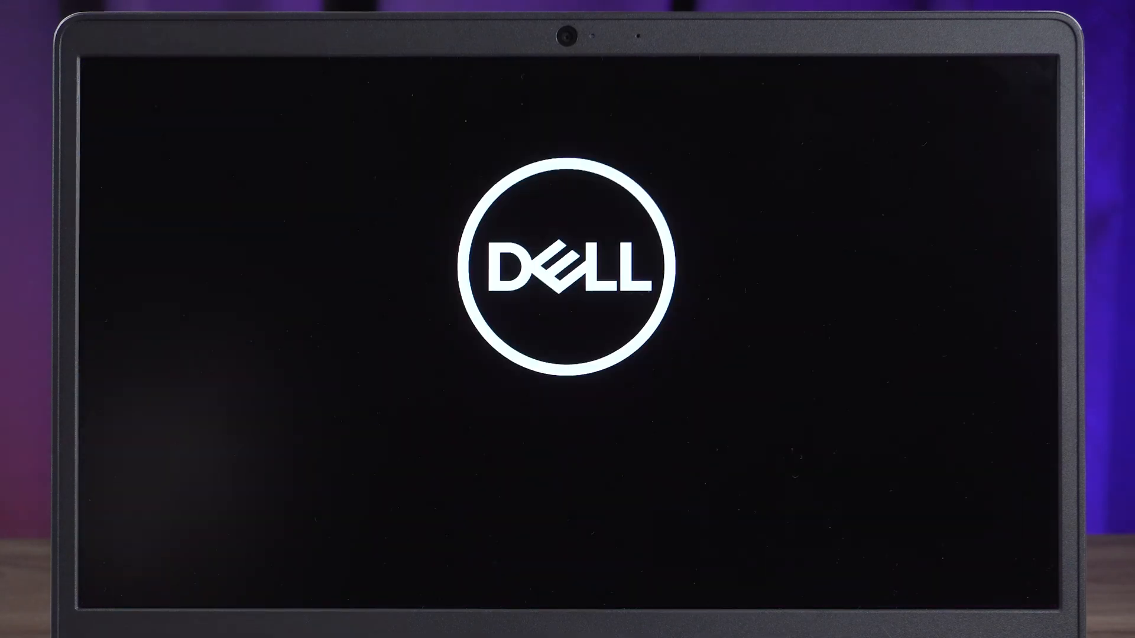